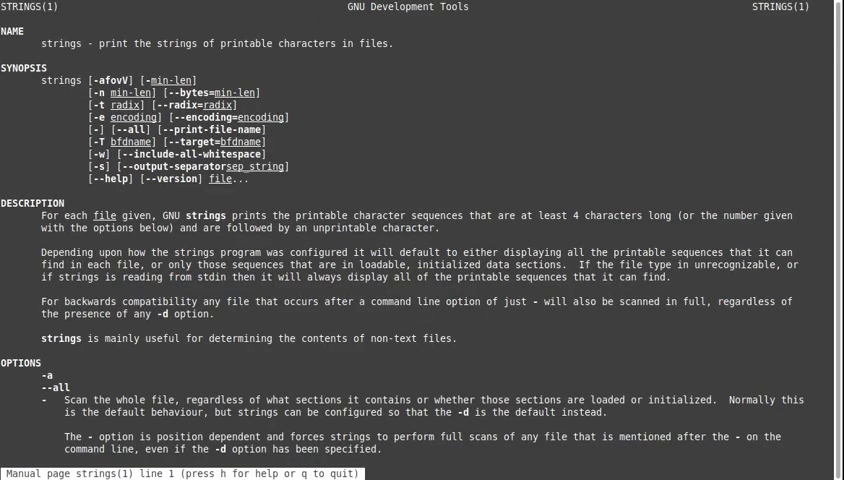
Scroll down through the strings manual page to its end
scroll(down, 3)
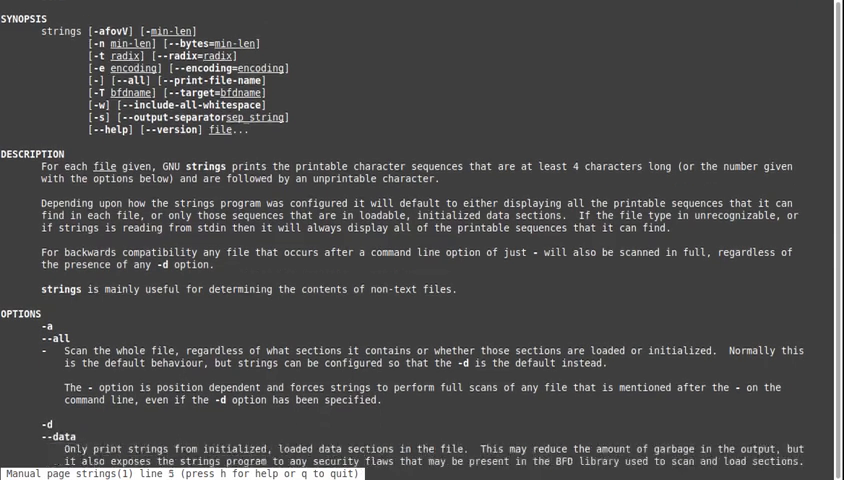
scroll(down, 3)
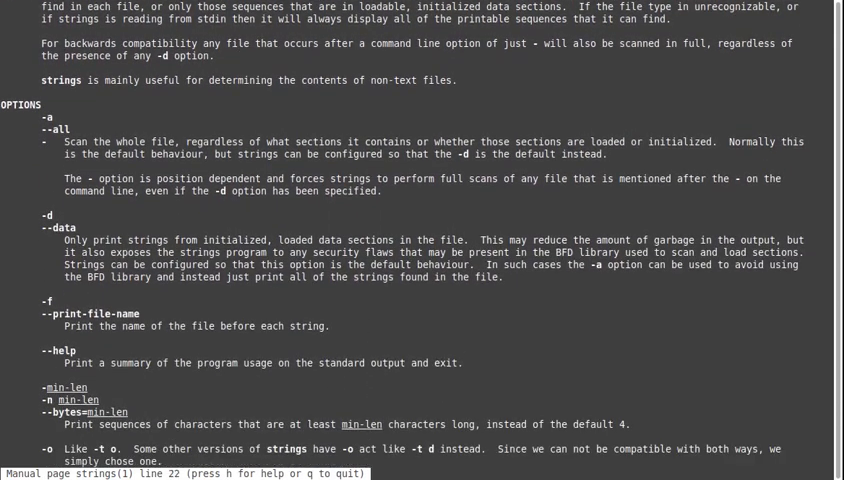
scroll(down, 3)
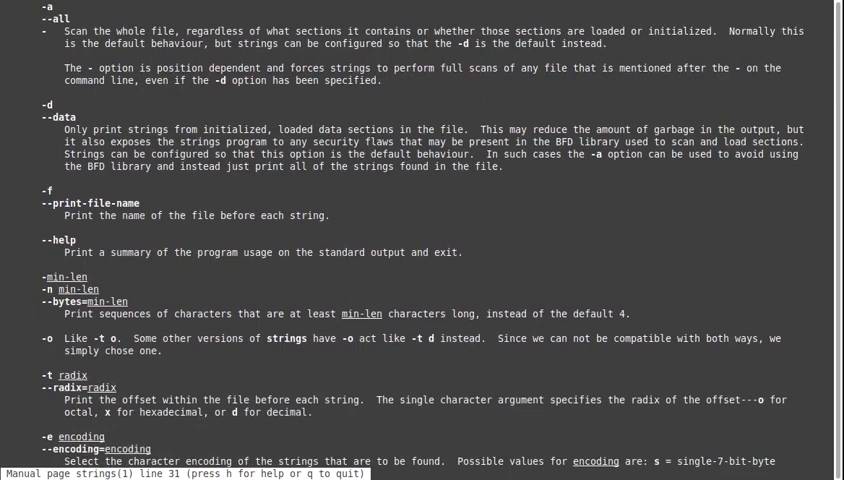
scroll(down, 3)
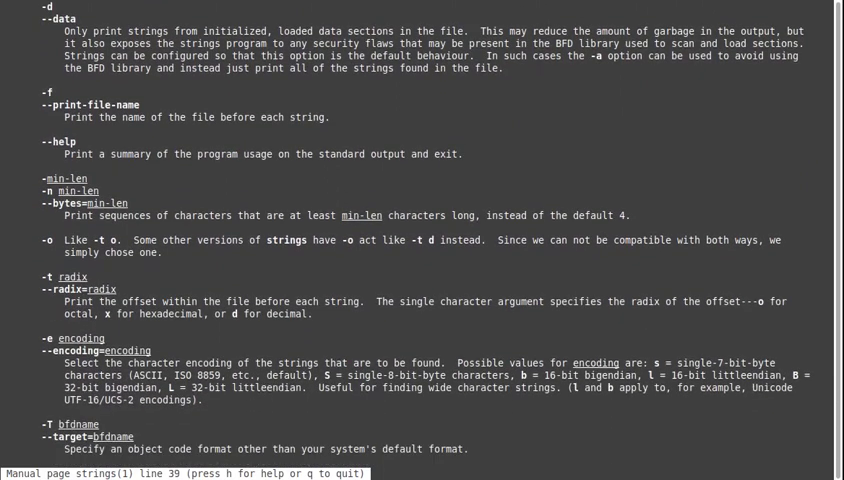
scroll(down, 3)
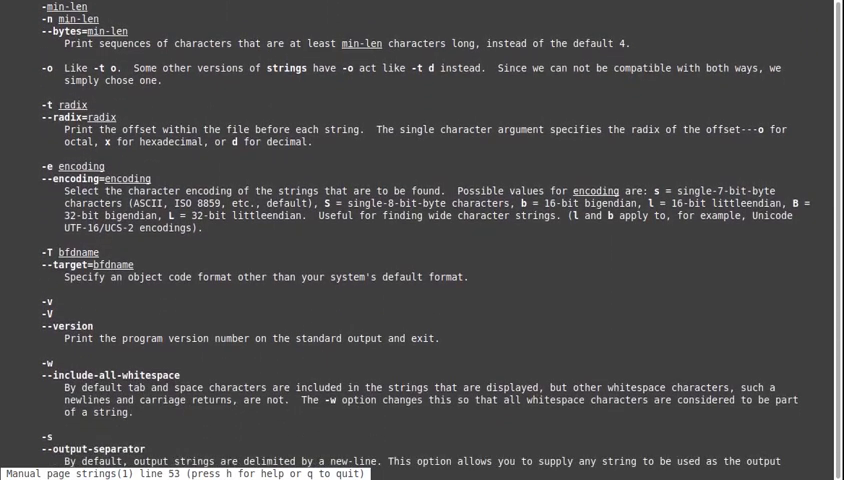
scroll(down, 3)
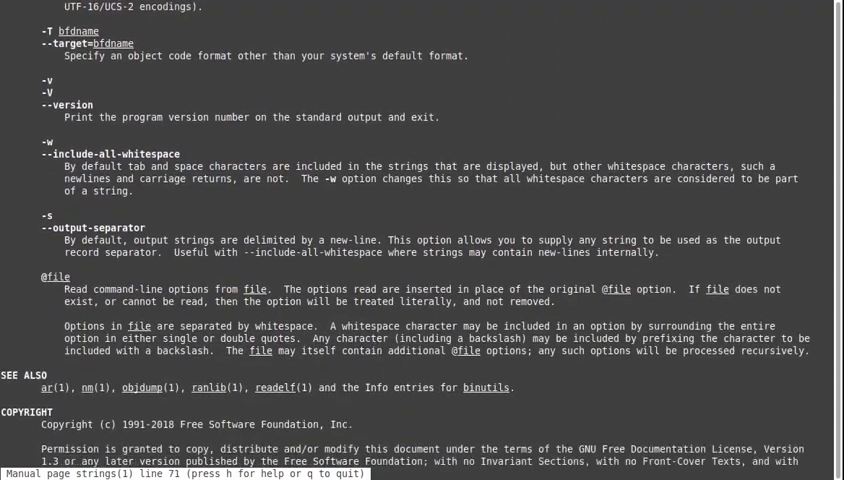
scroll(down, 3)
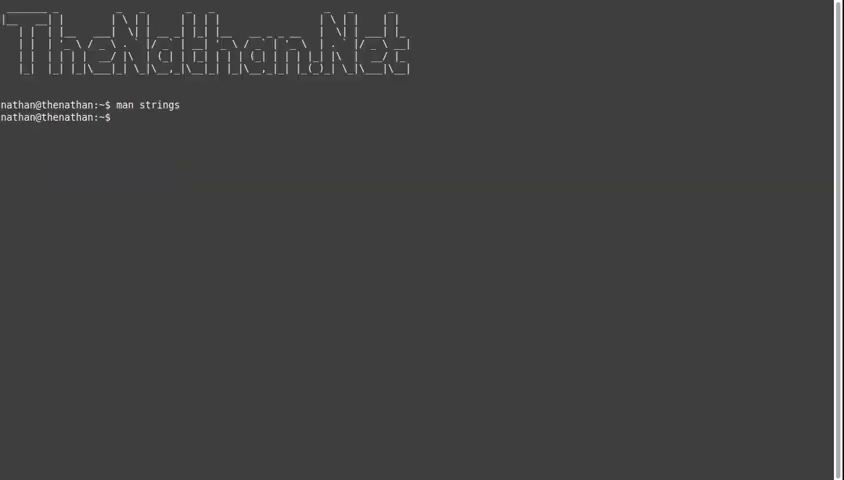
Run lsmod | grep rtl to confirm the rtl8812au module is loaded
text(ls)
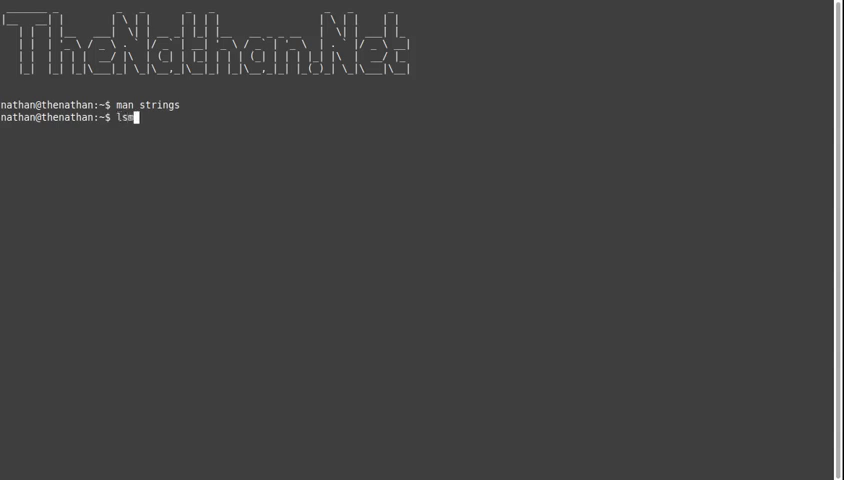
text(mod |grep rtl)
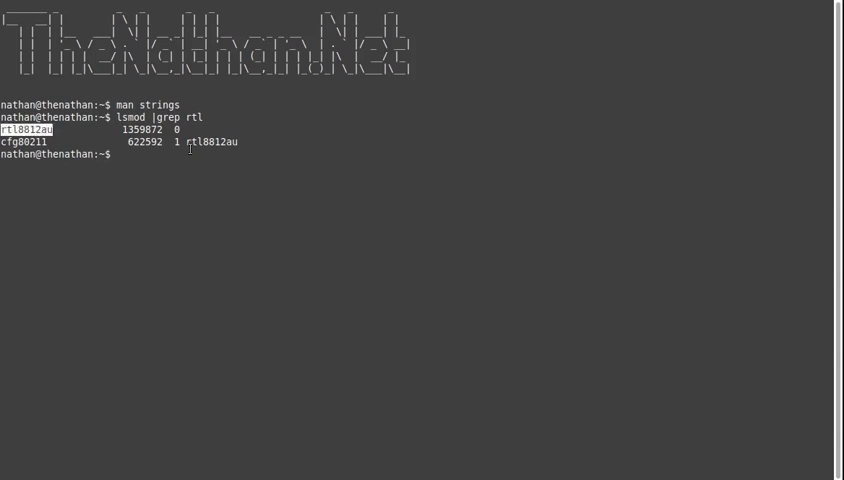
Build a locate rtl8812au | grep command, pasting the module name
text(locate)
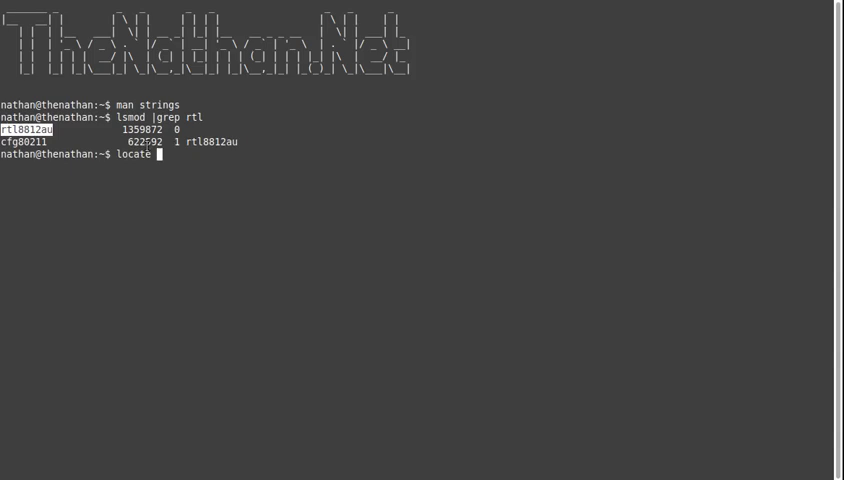
right_click(38, 140)
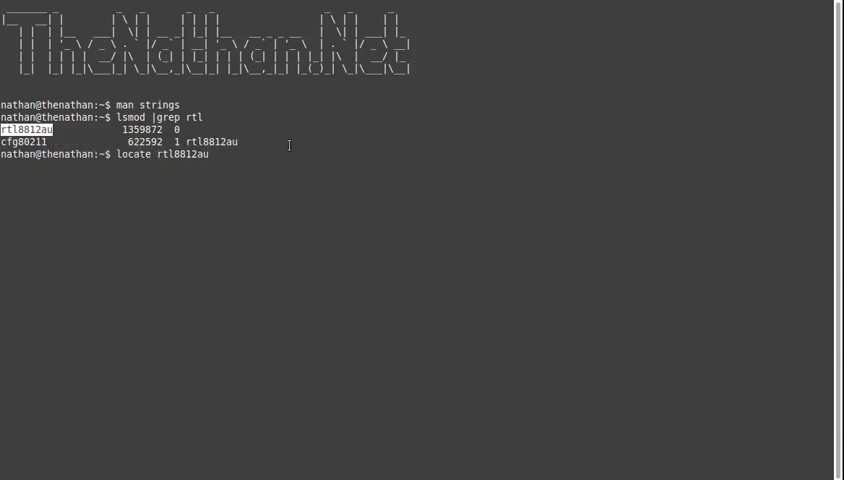
text(|grep lib)
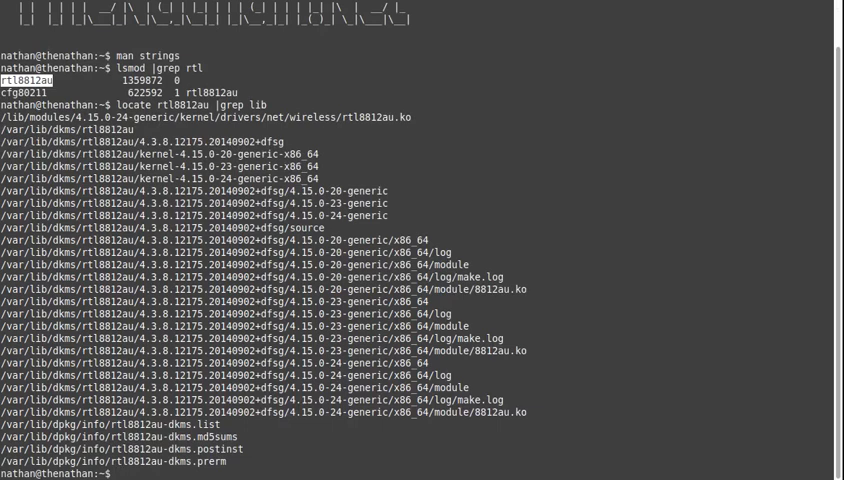
Run file on rtl8812au.ko to identify it as an unstripped 64-bit ELF, then start a cat command
text(file /lib/modules/4.15.0-24-generic/kernel/drivers/net/wireless/rtl8812au.ko)
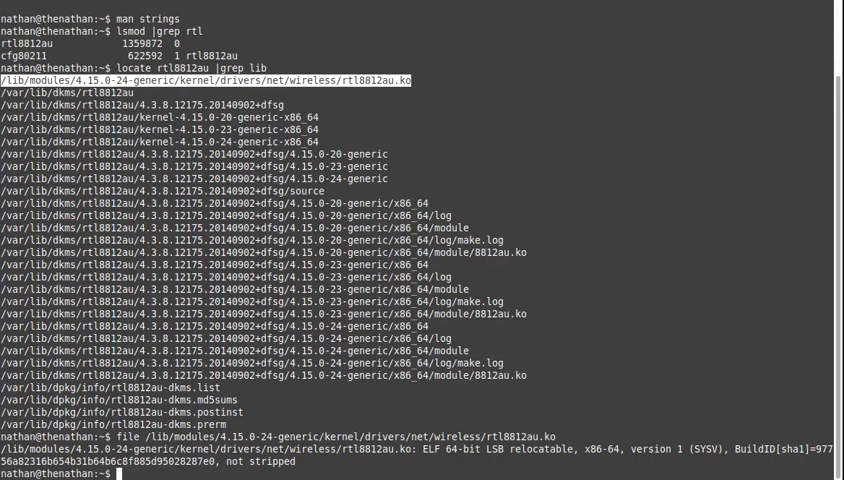
text(cat)
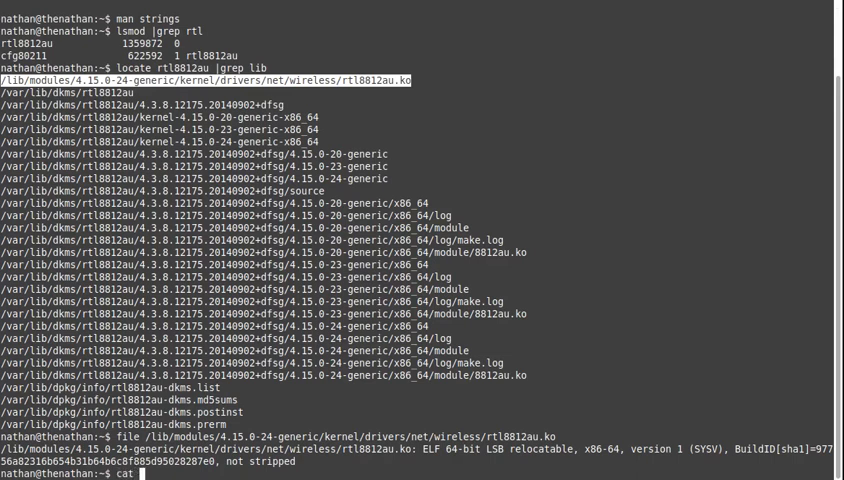
Cat the rtl8812au.ko path, dumping binary garbage, then reset the terminal
text(/lib/modules/4.15.0-24-generic/kernel/drivers/net/wireless/rtl8812au.ko)
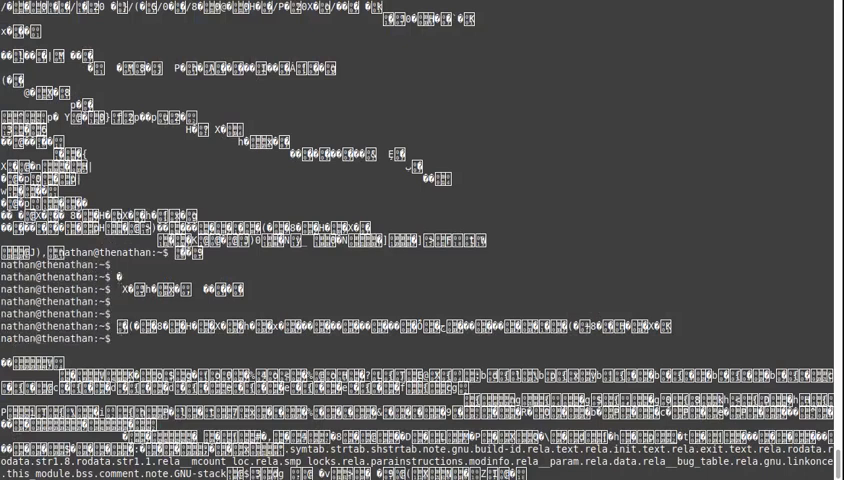
text(reset)
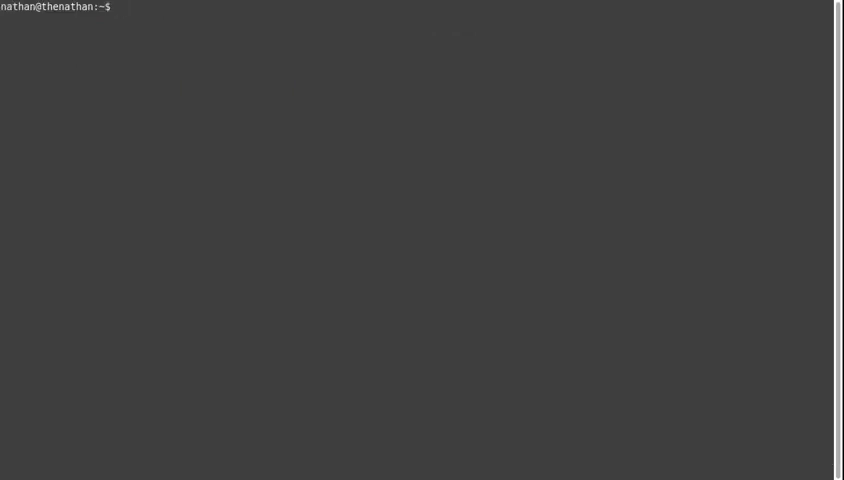
Reset the screen and run strings on rtl8812au.ko piped to less
text(reset)
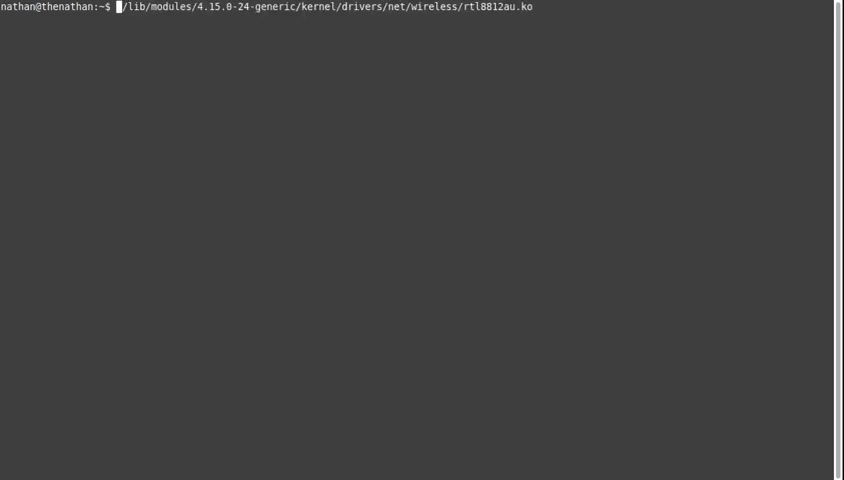
text(strings)
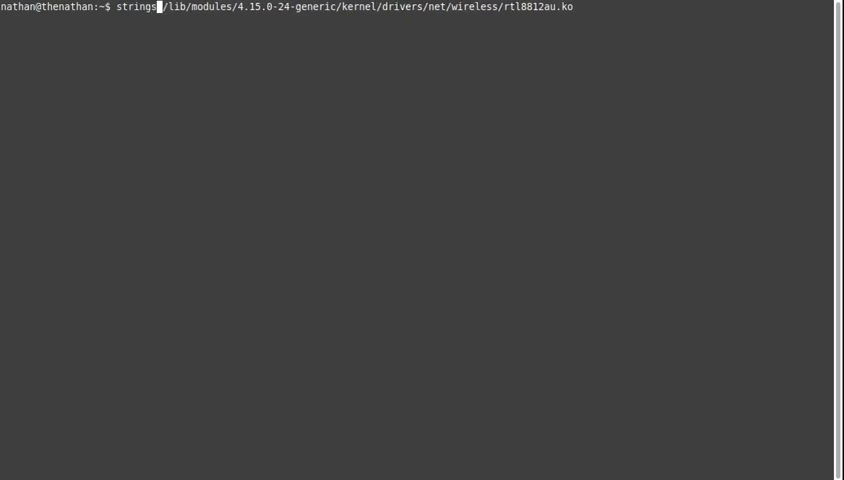
text(|)
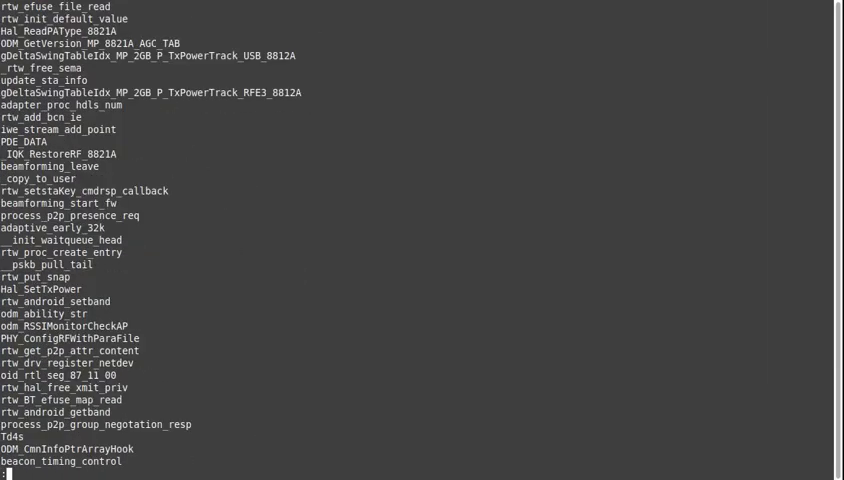
Quit less and cat the rtl8812au.ko module again, filling the screen with garbage
key(q)
text(strings /lib/modules/4.15.0-24-generic/kernel/drivers/net/wireless/rtl8812au.ko |grep -i wake)
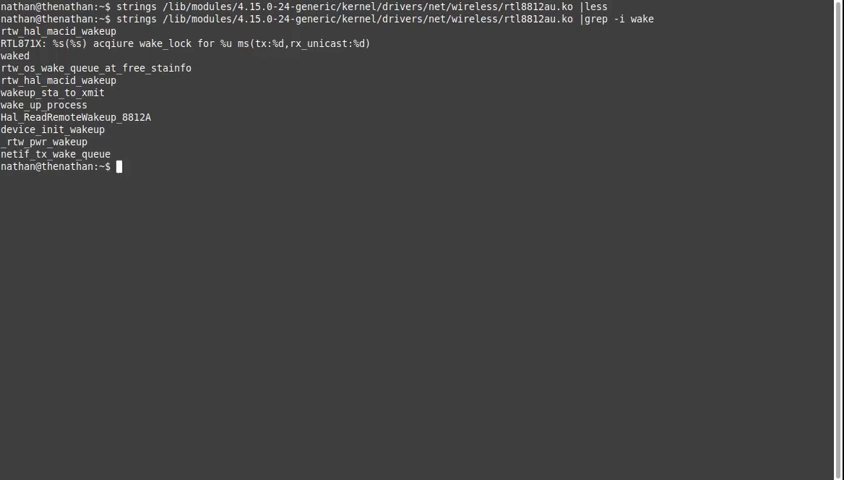
text(cat /lib/modules/4.15.0-24-generic/kernel/drivers/net/wireless/rtl8812au.ko)
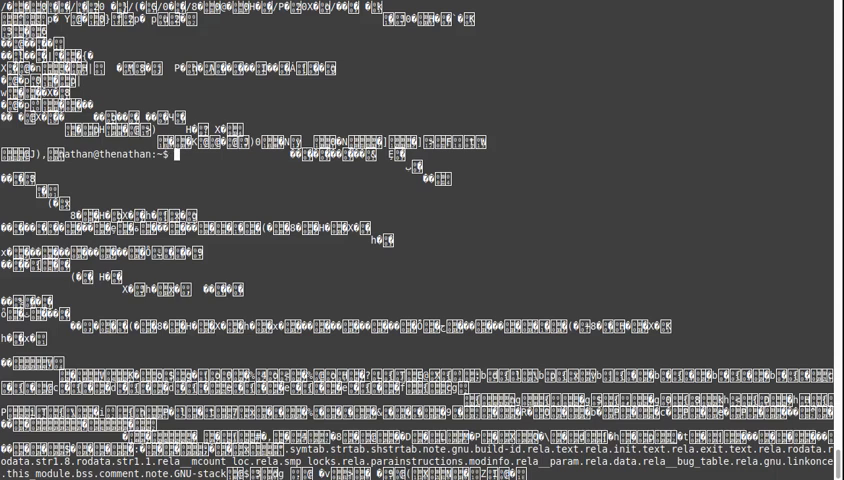
text(teh)
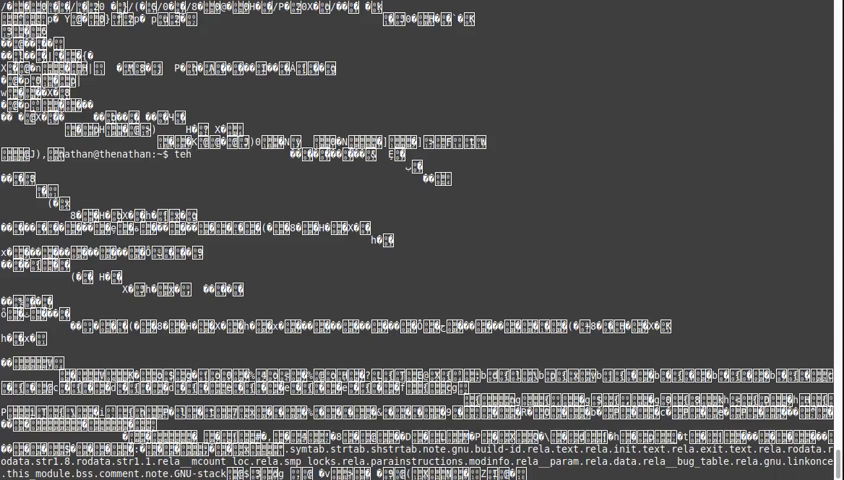